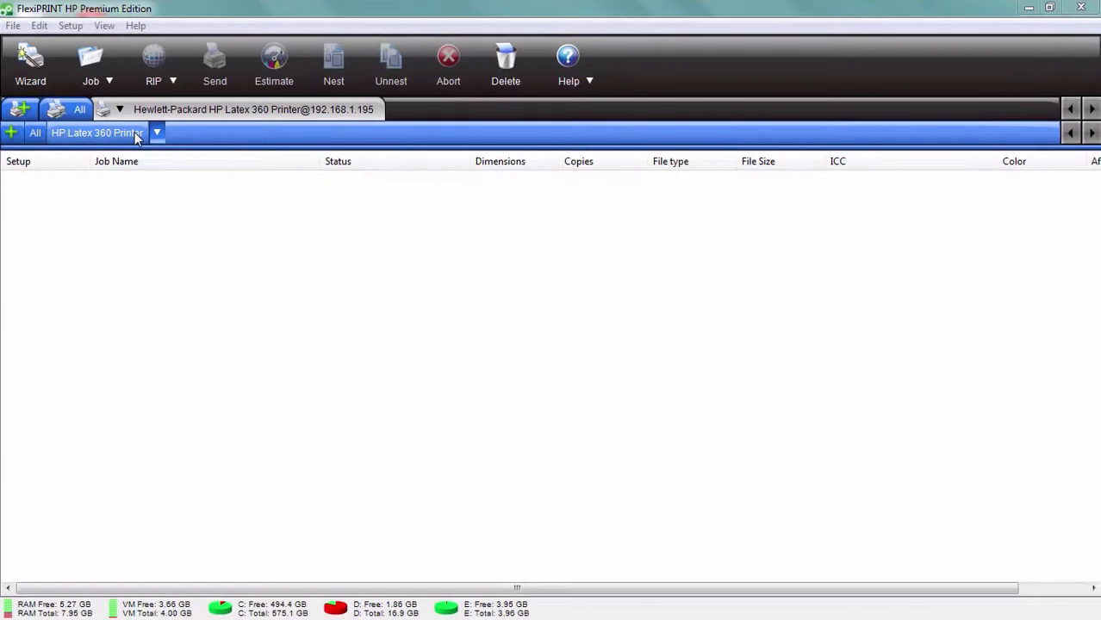
Open Default Job Properties for the HP Latex 360 Printer setup from its dropdown
click(155, 133)
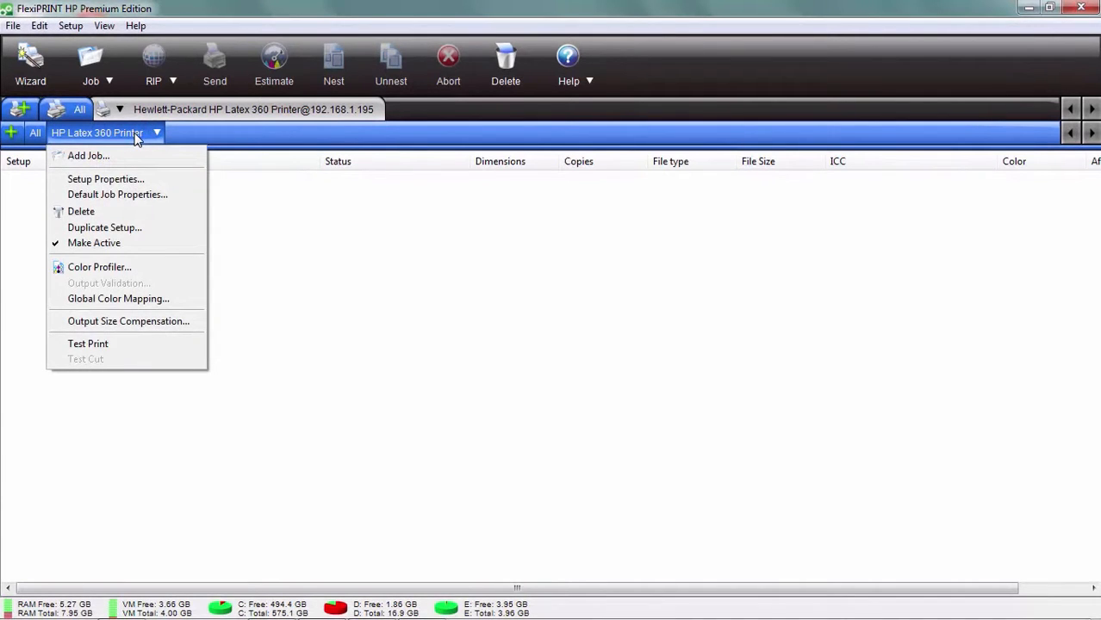
click(117, 195)
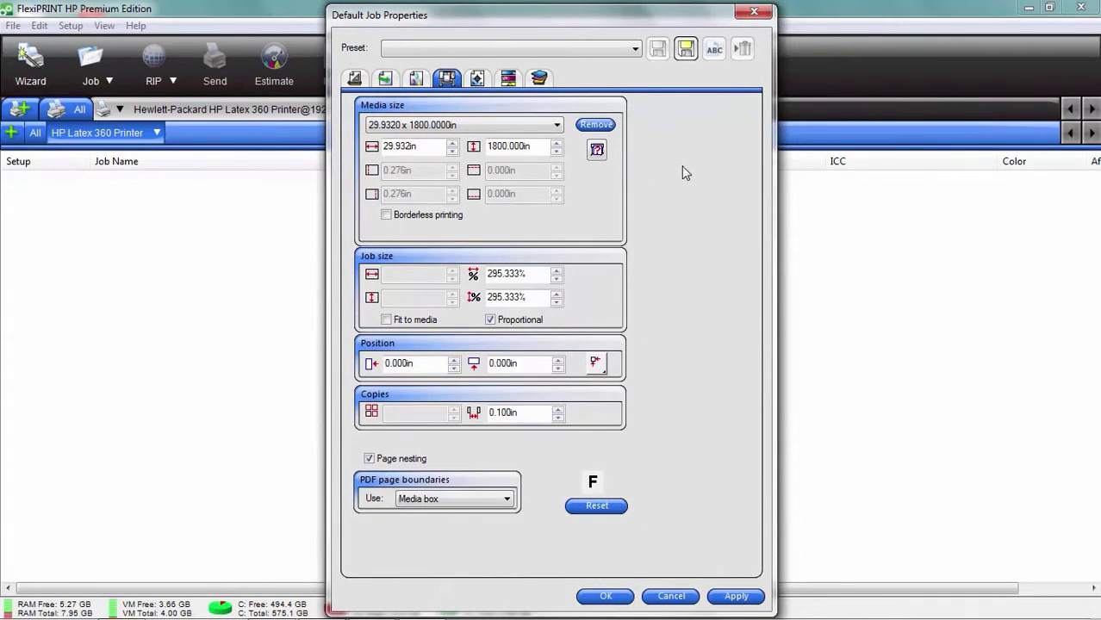
Show the printer's media management settings and keep PVC Banner as the media category
click(478, 79)
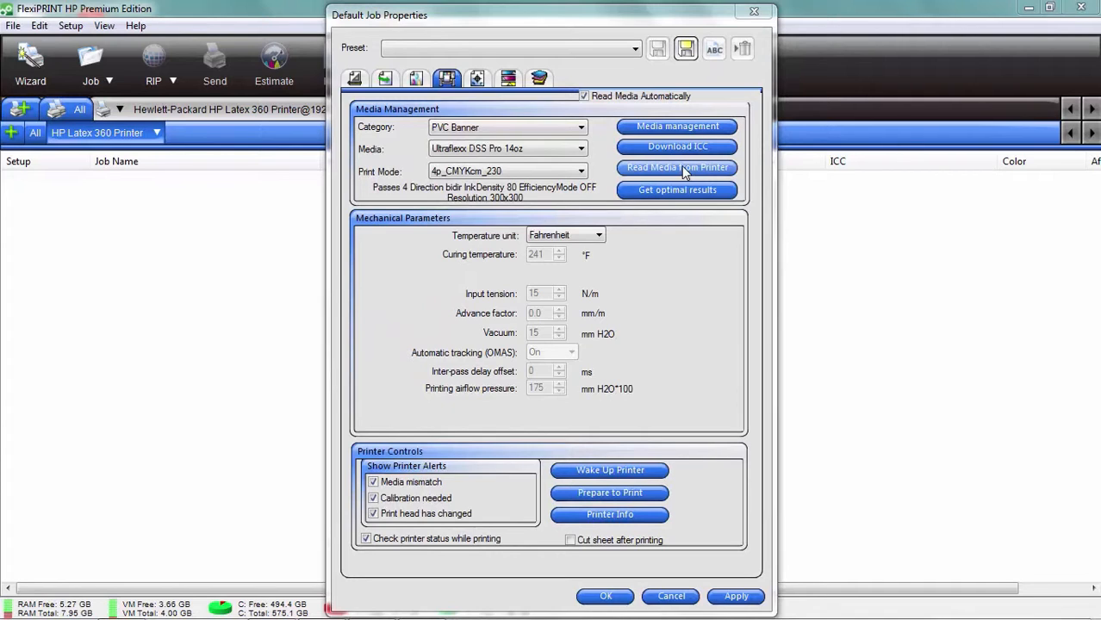
mouse_move(472, 127)
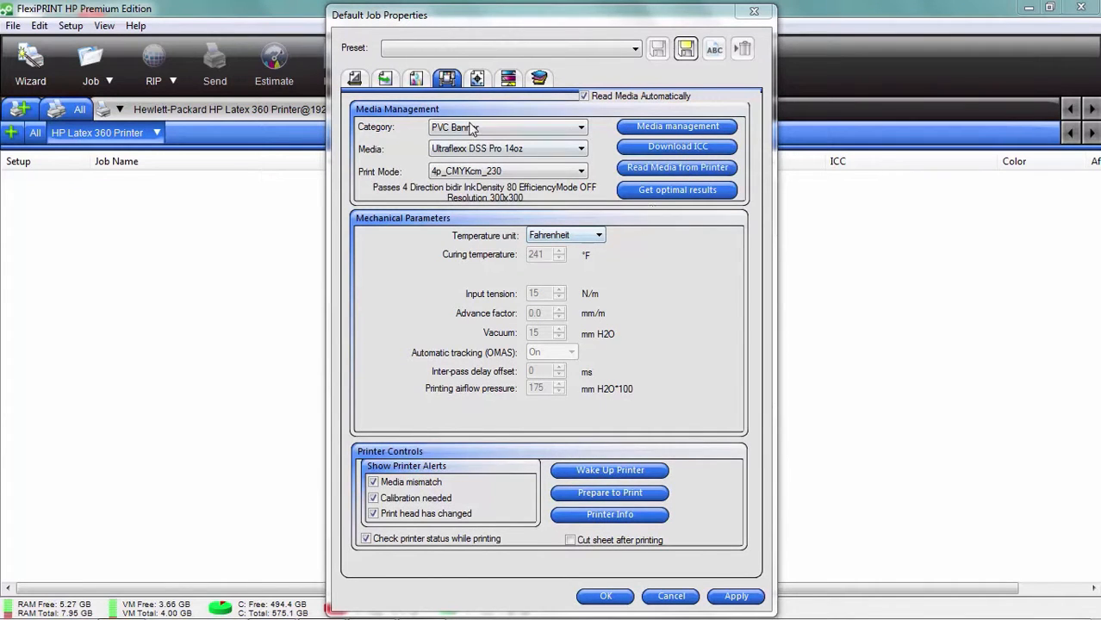
click(581, 128)
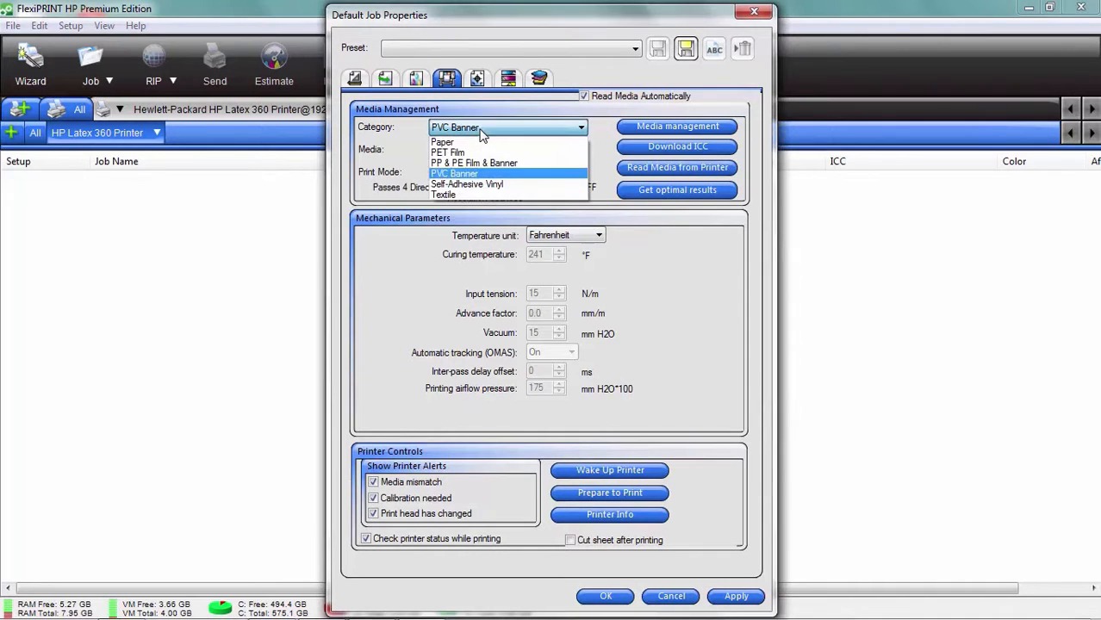
click(455, 173)
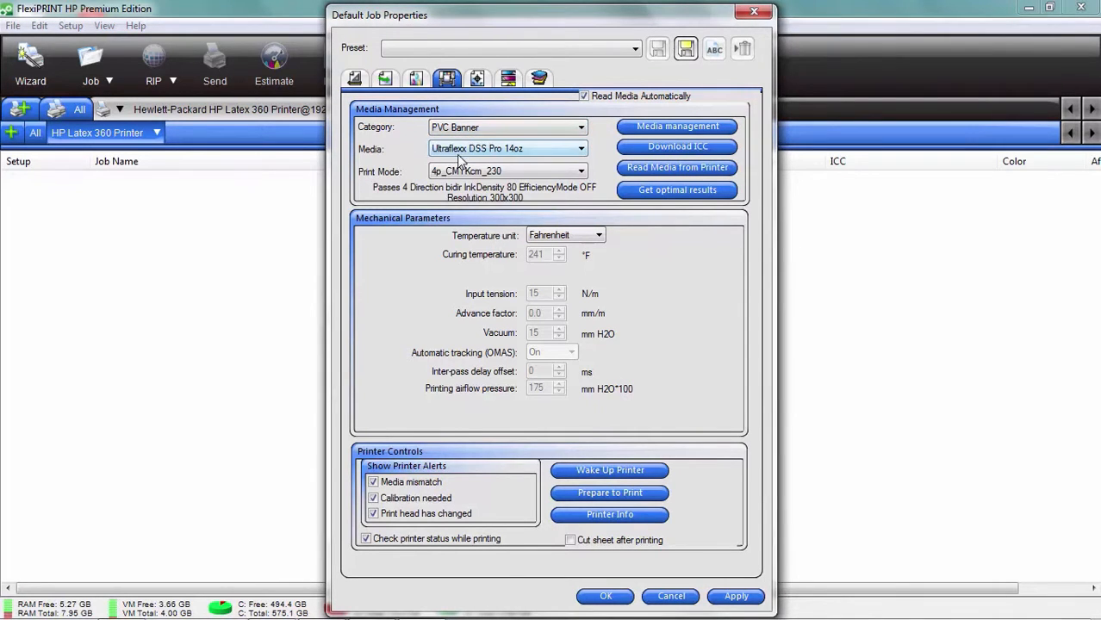
mouse_move(498, 368)
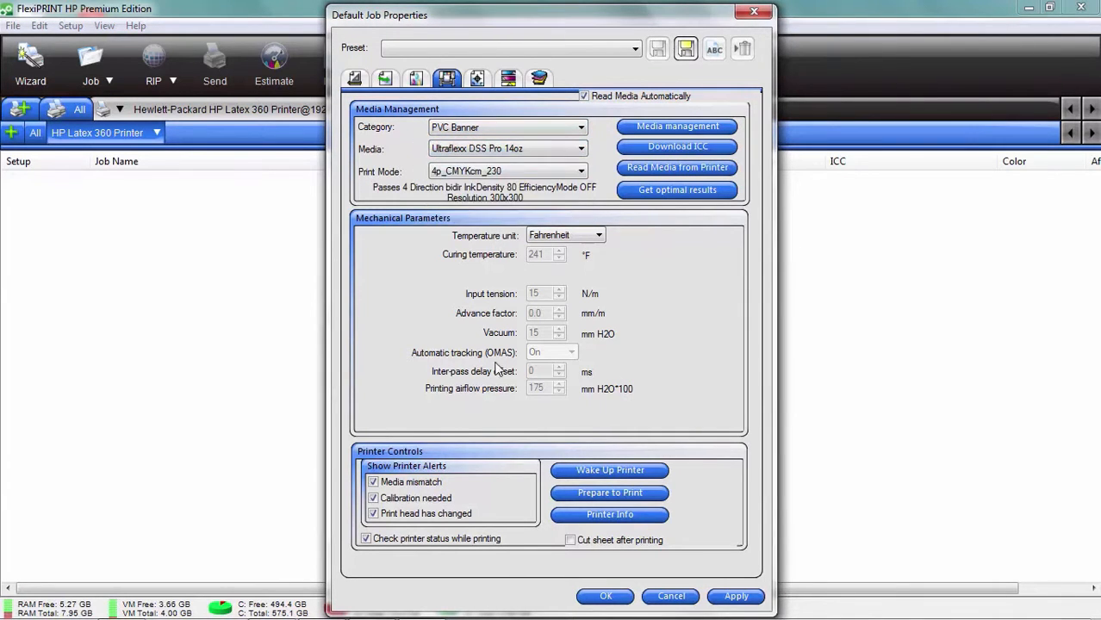
mouse_move(679, 276)
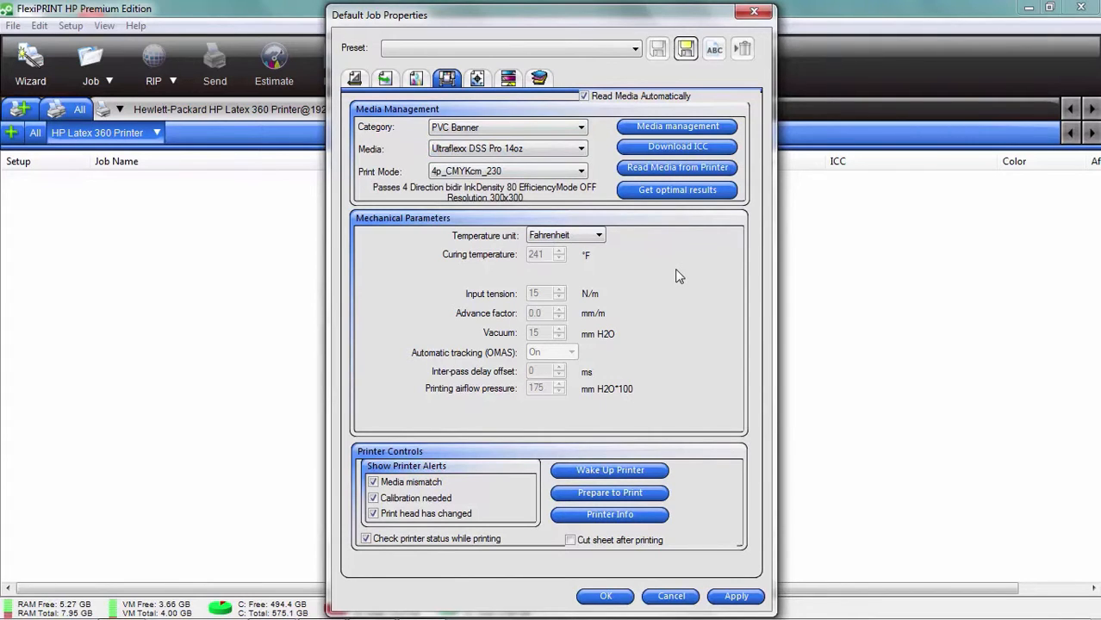
mouse_move(677, 190)
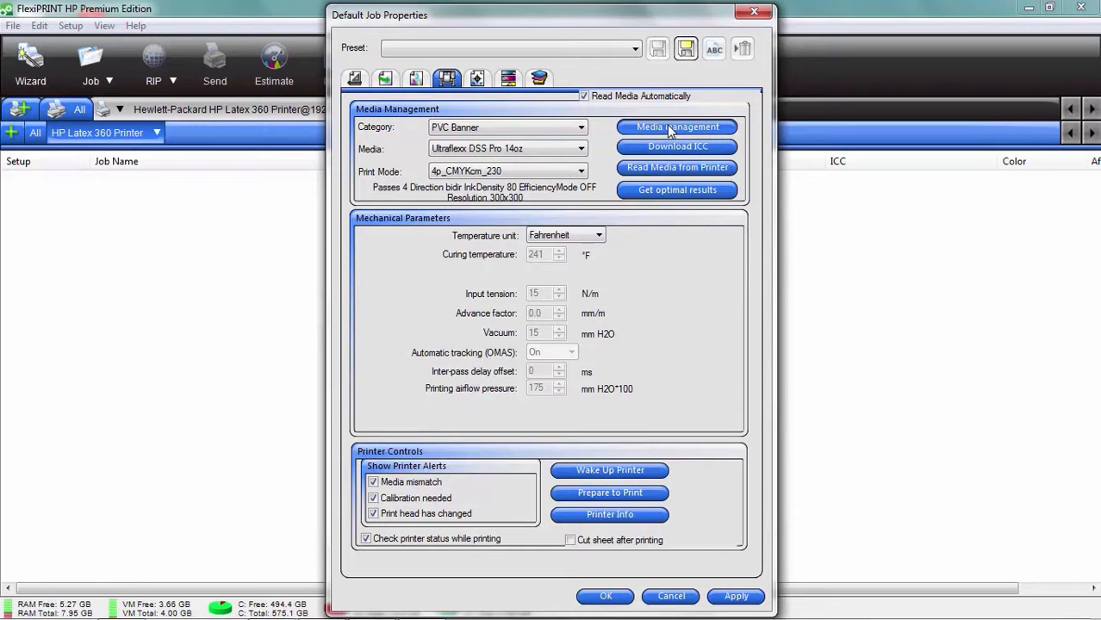
mouse_move(731, 331)
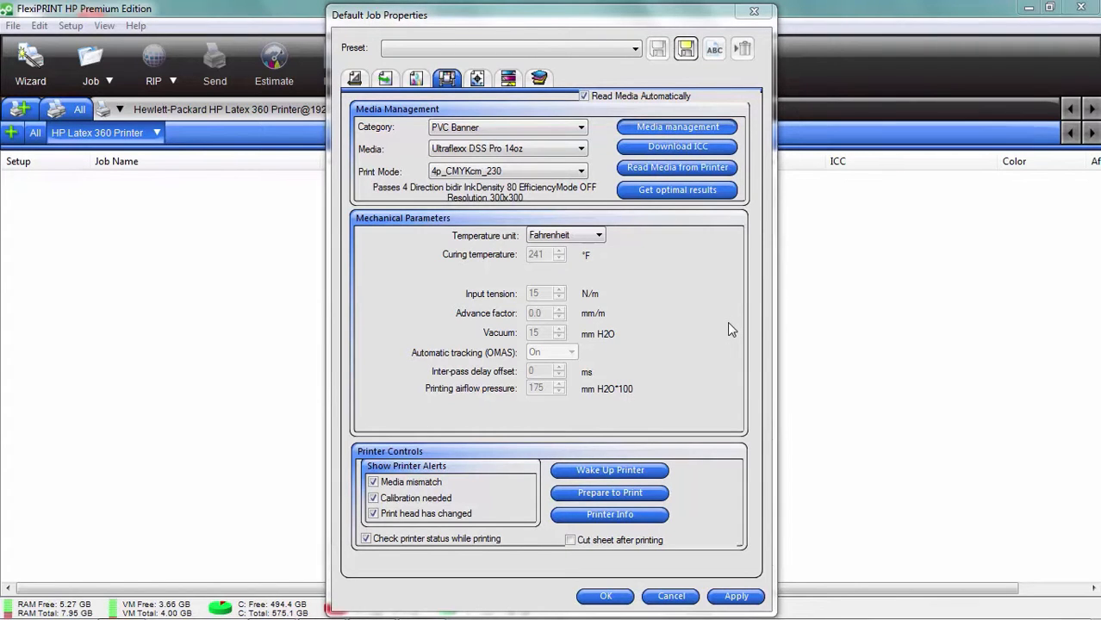
Open the Latex Media Explorer and browse the printer's on-board Paper media list
click(677, 128)
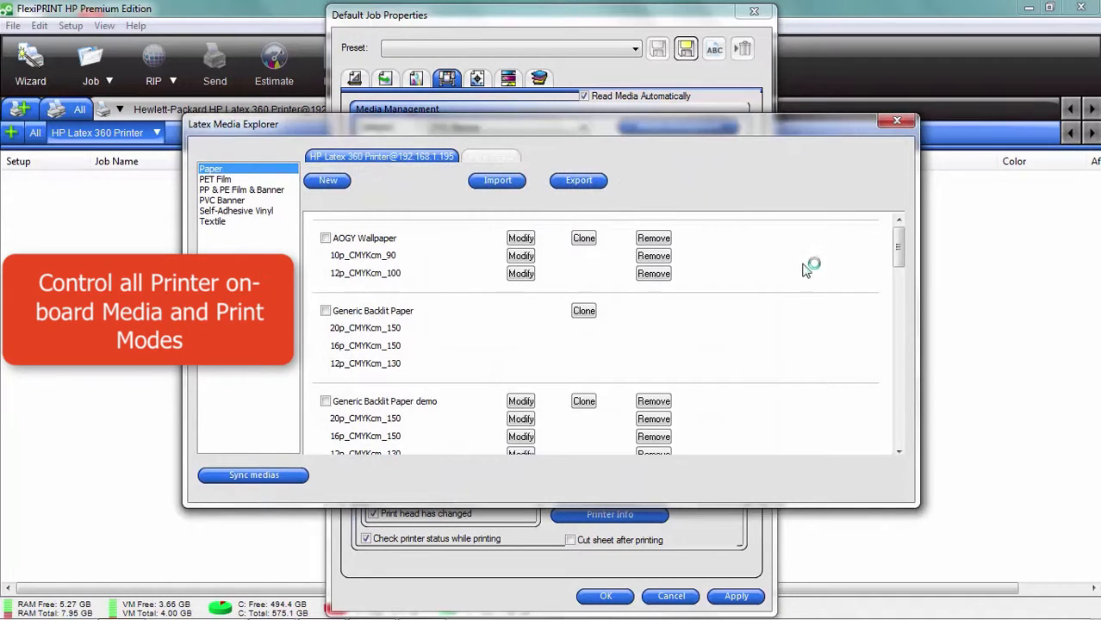
scroll(down, 3)
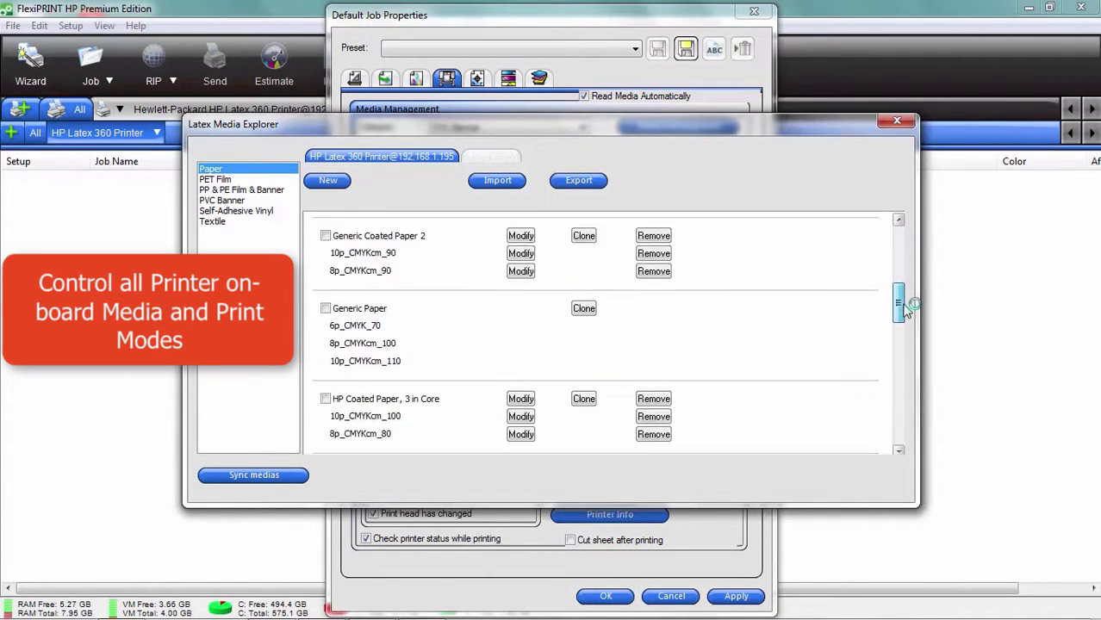
scroll(down, 3)
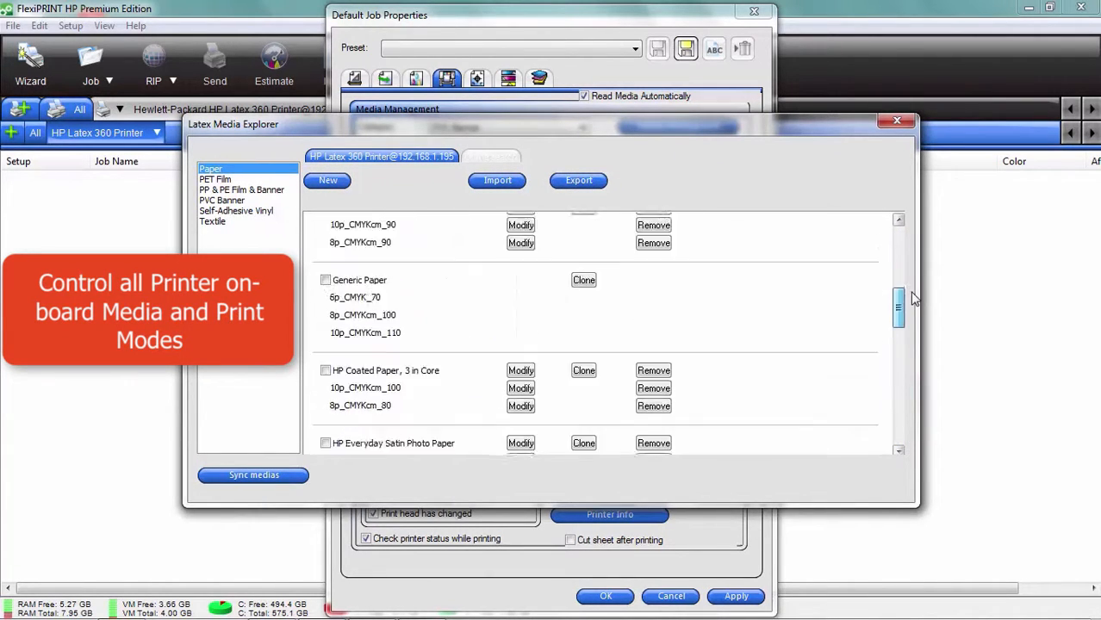
scroll(up, 3)
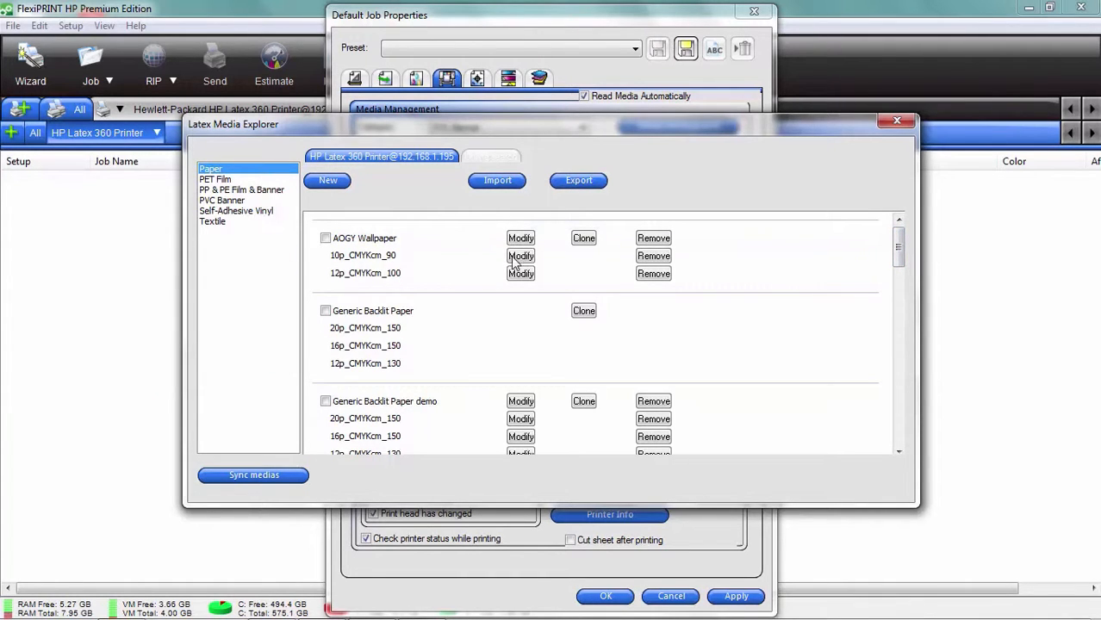
mouse_move(717, 186)
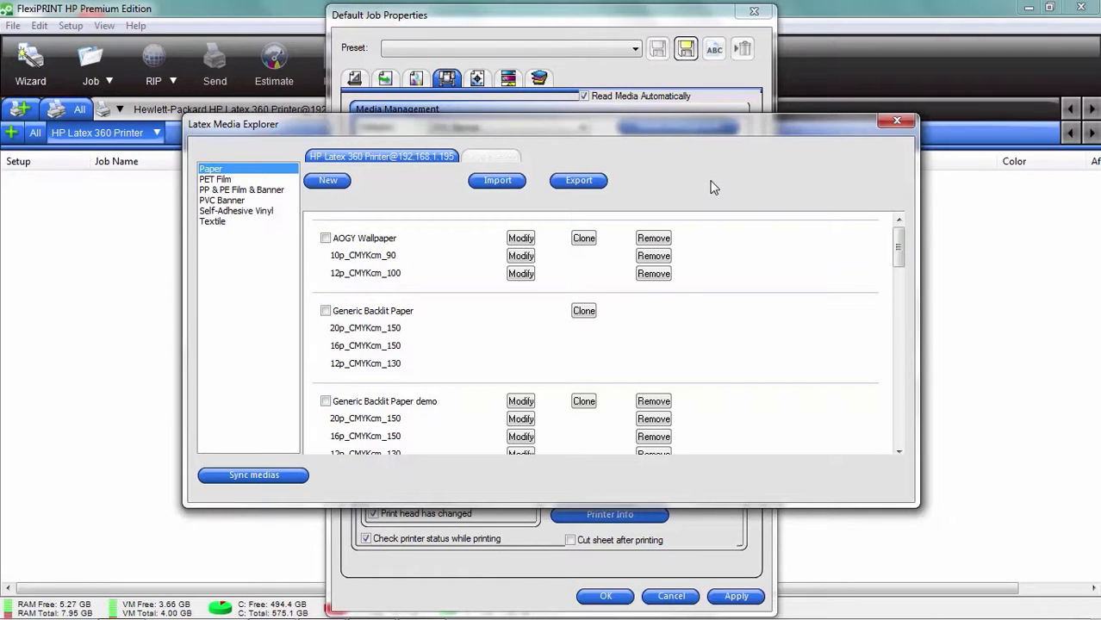
mouse_move(707, 185)
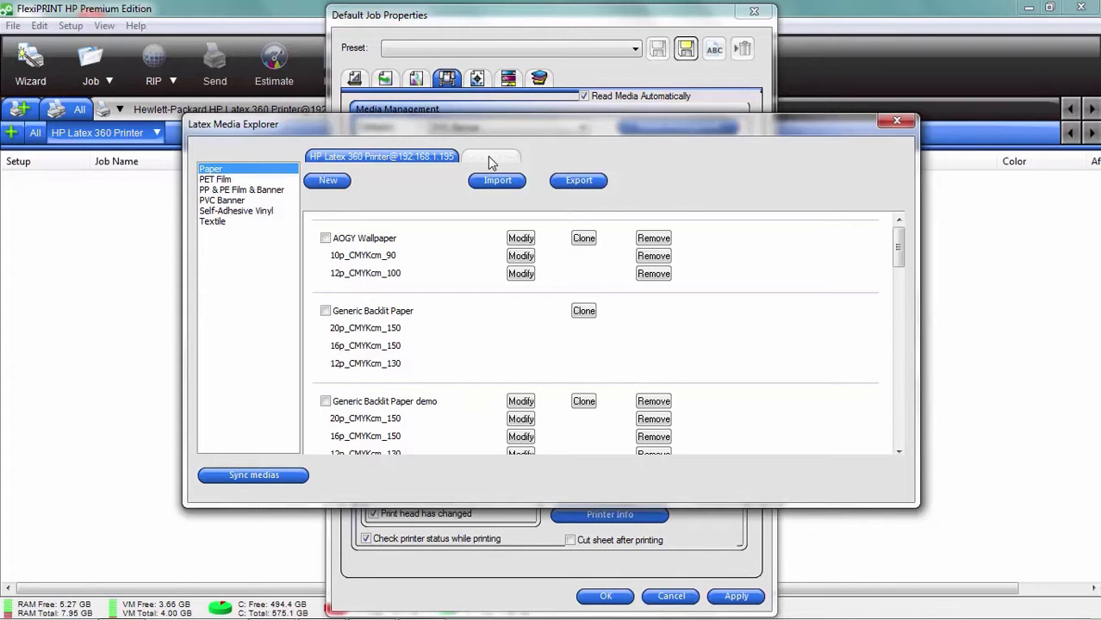
Search HP's online media library and mark MPI 2040 by Avery Graphics for download
click(489, 157)
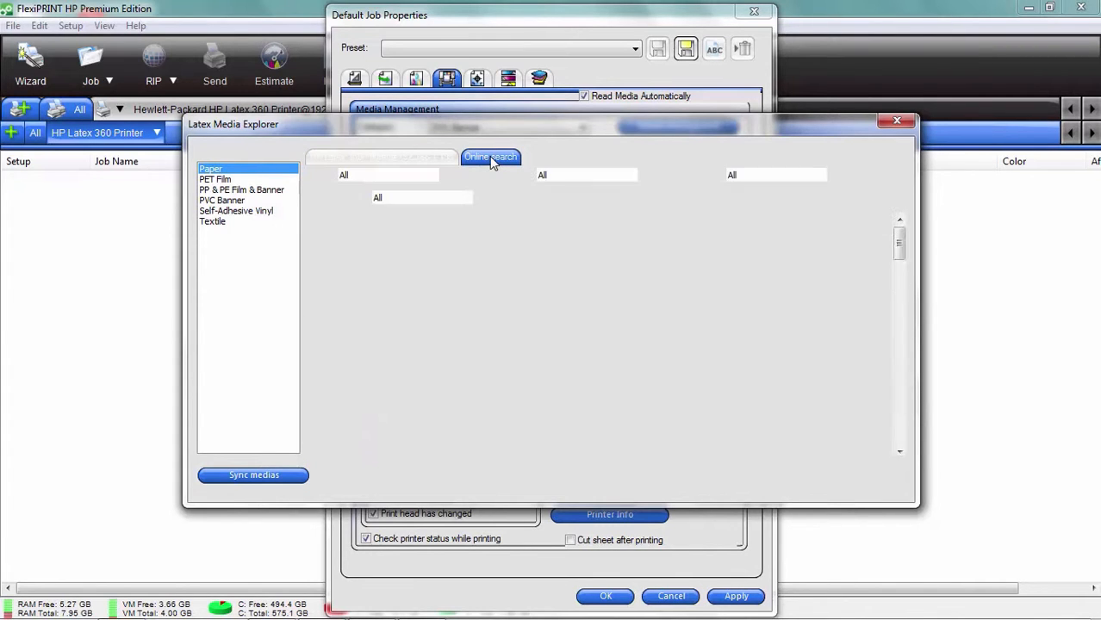
click(490, 157)
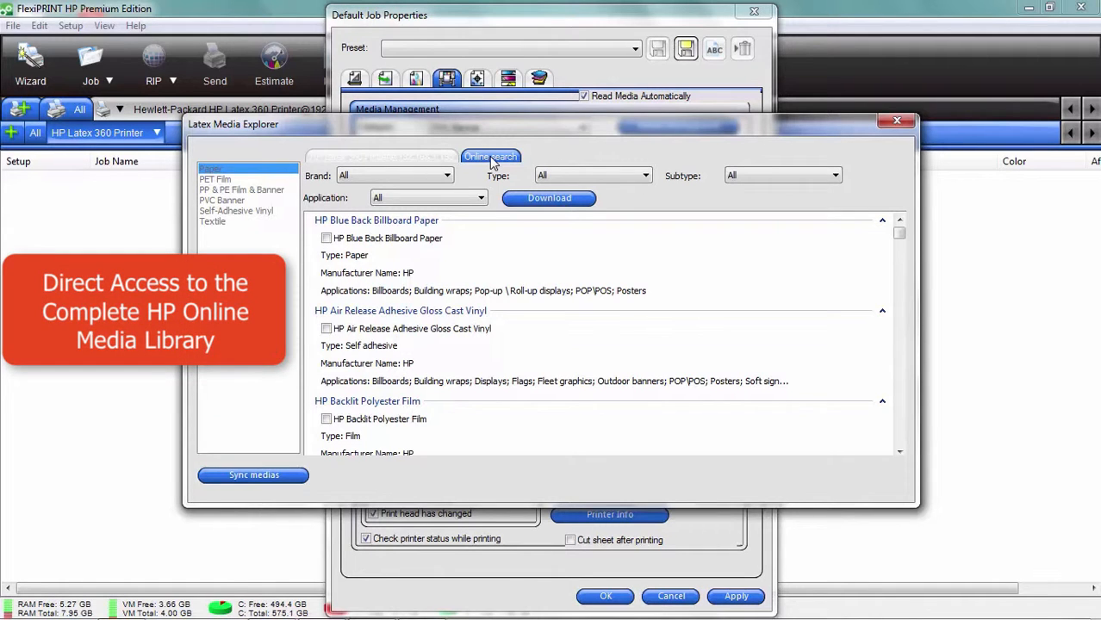
mouse_move(576, 151)
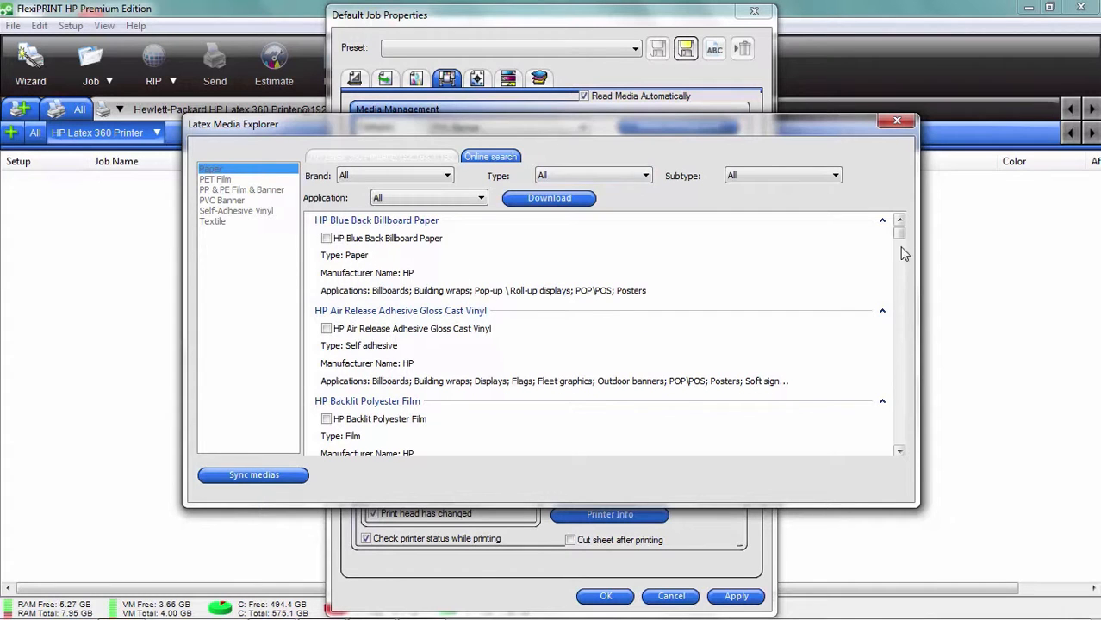
scroll(down, 3)
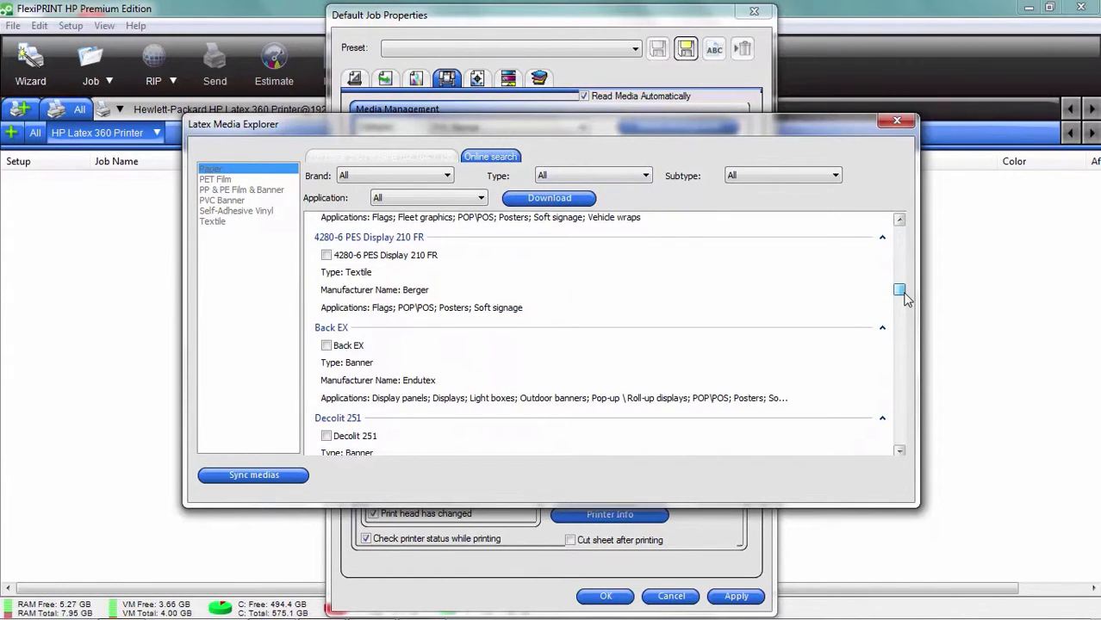
scroll(up, 3)
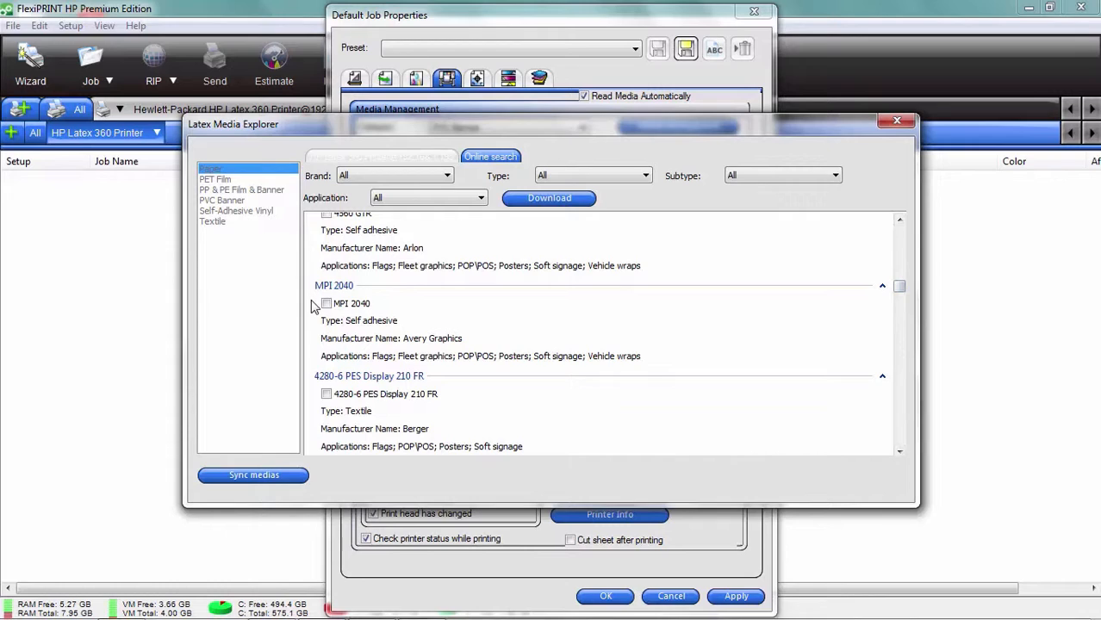
click(327, 303)
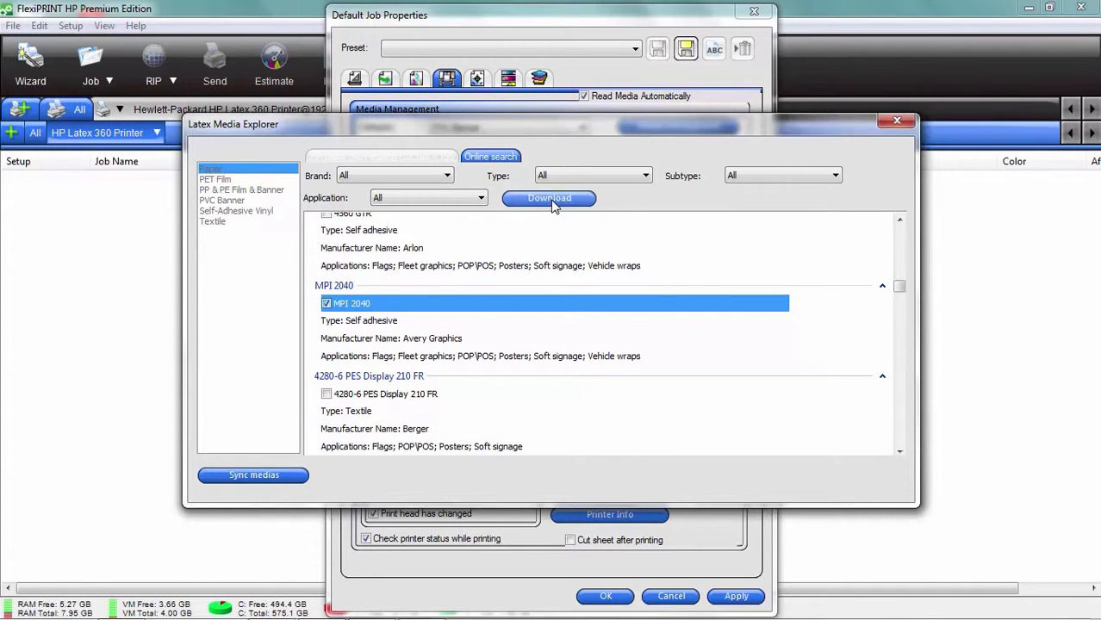
Download the MPI 2040 media package and install it on the printer
click(550, 198)
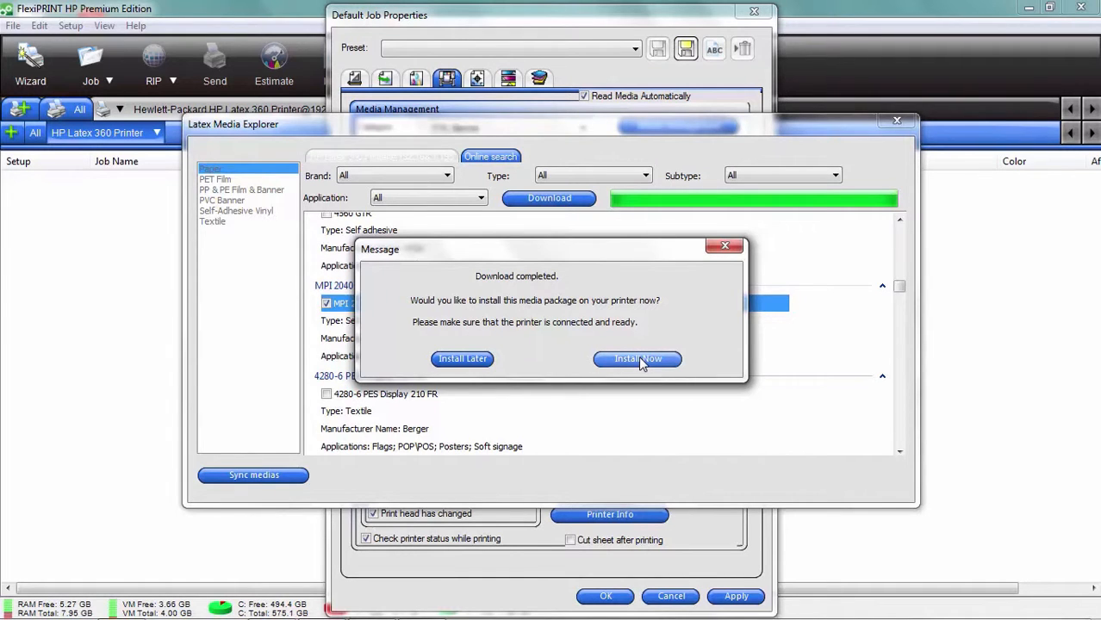
click(638, 359)
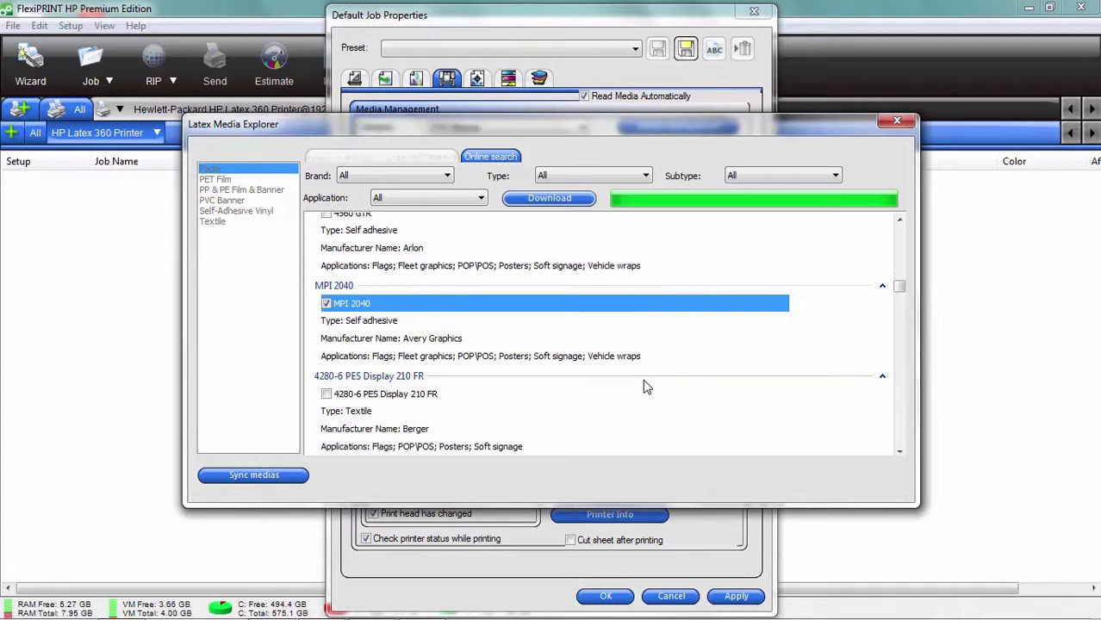
mouse_move(422, 479)
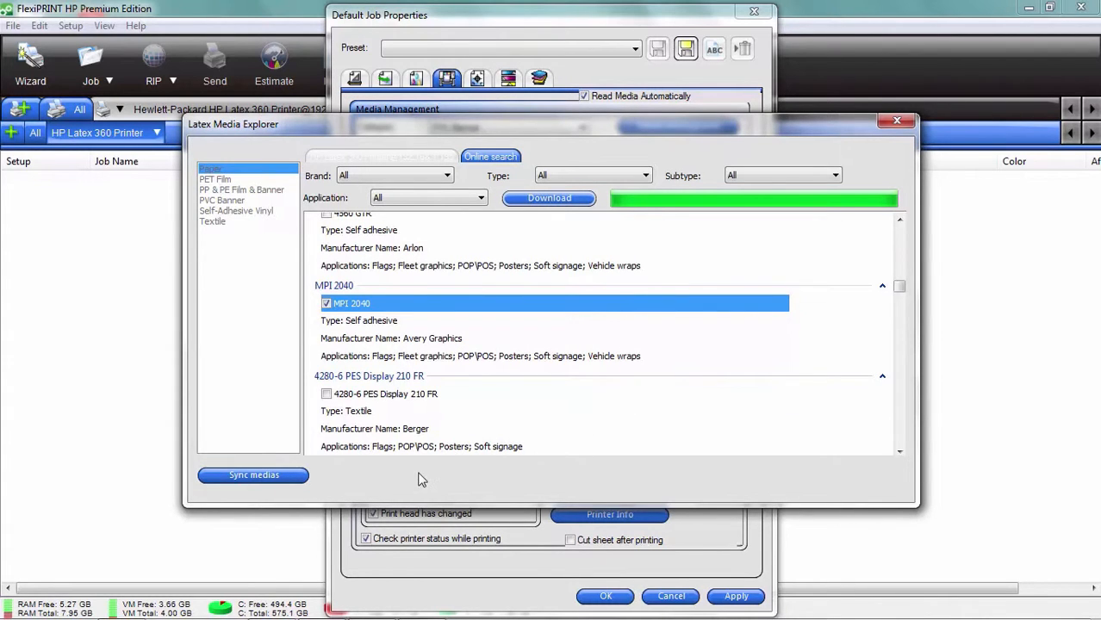
mouse_move(358, 481)
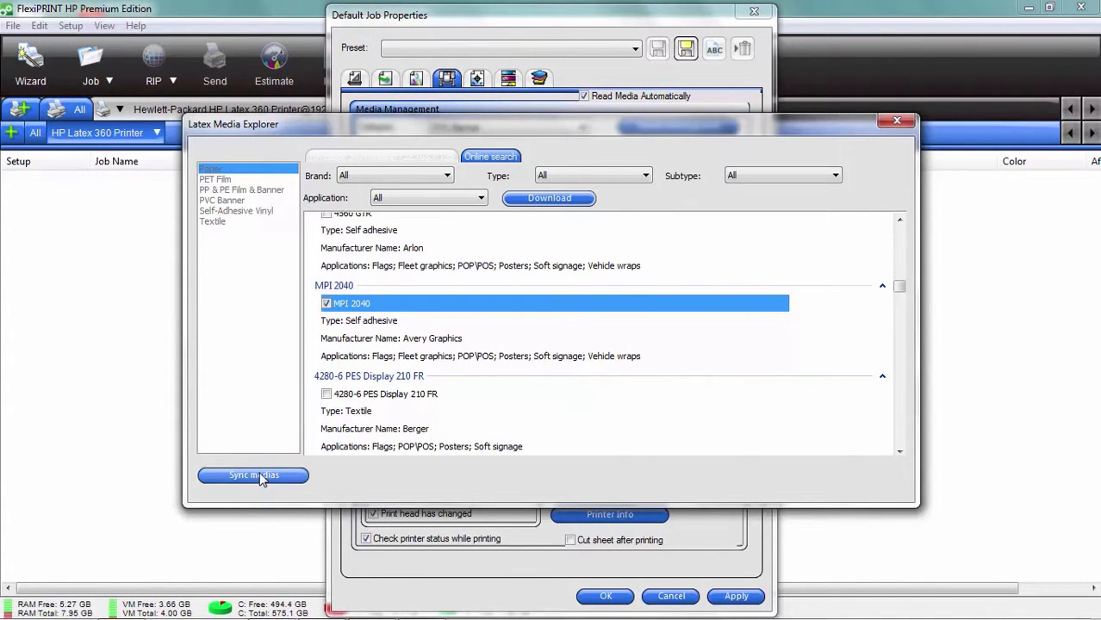
Open the Latex Sync dialog with printer 1 at 192.168.1.195
click(254, 476)
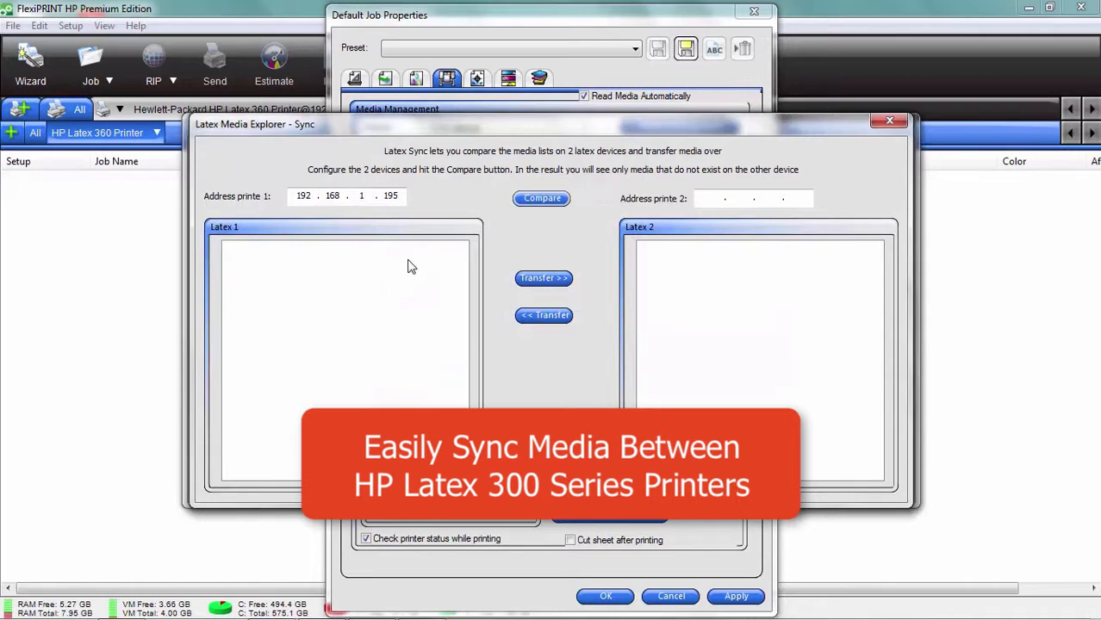
mouse_move(220, 313)
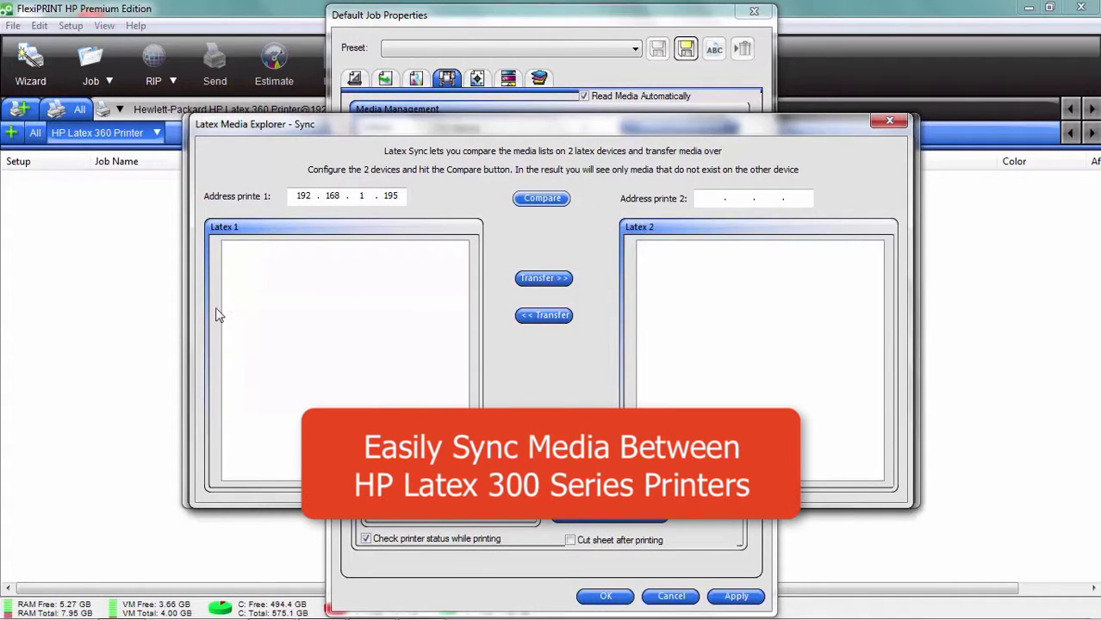
mouse_move(334, 275)
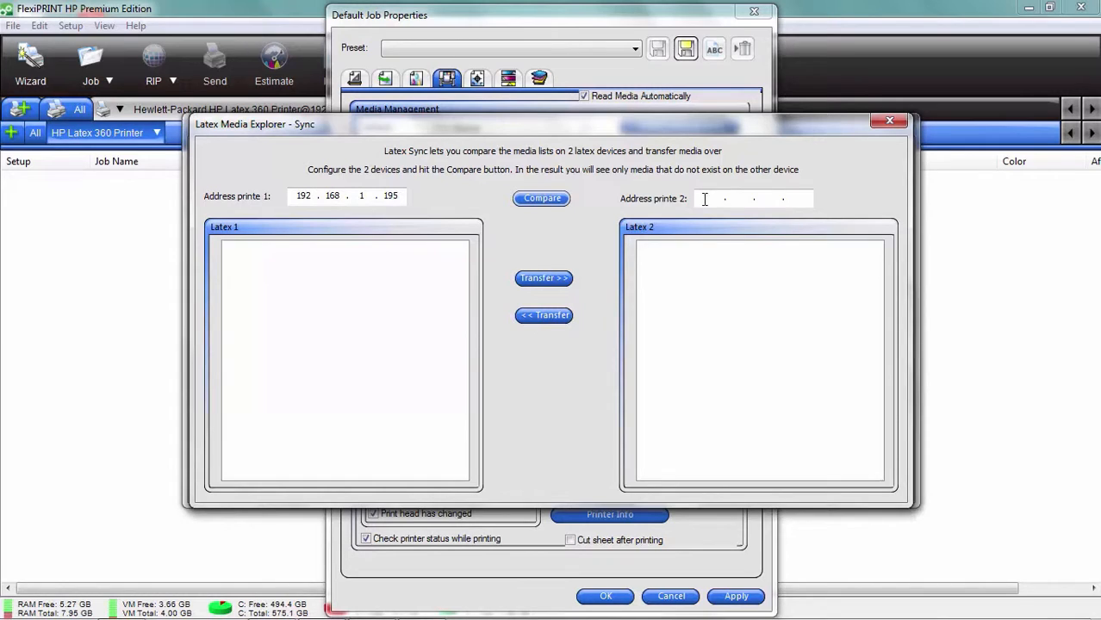
mouse_move(817, 172)
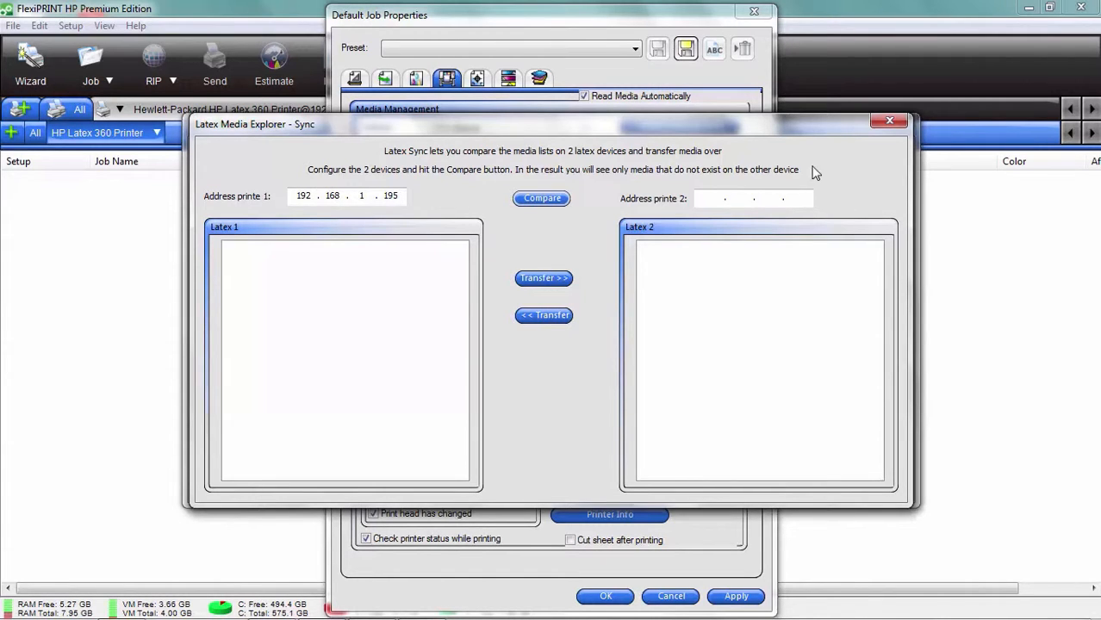
mouse_move(687, 335)
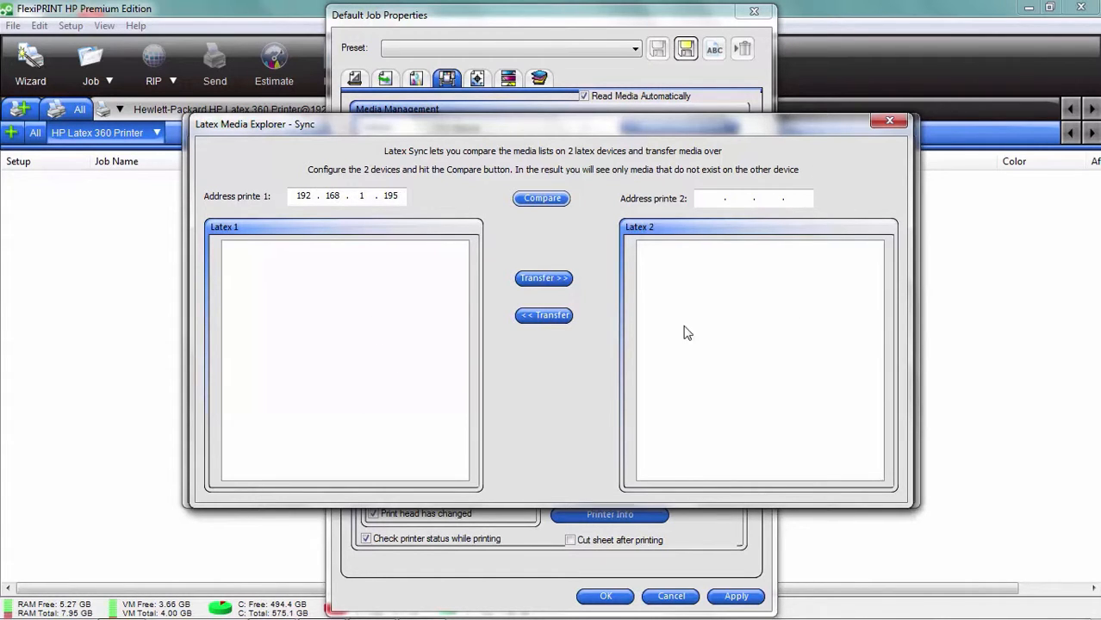
mouse_move(692, 299)
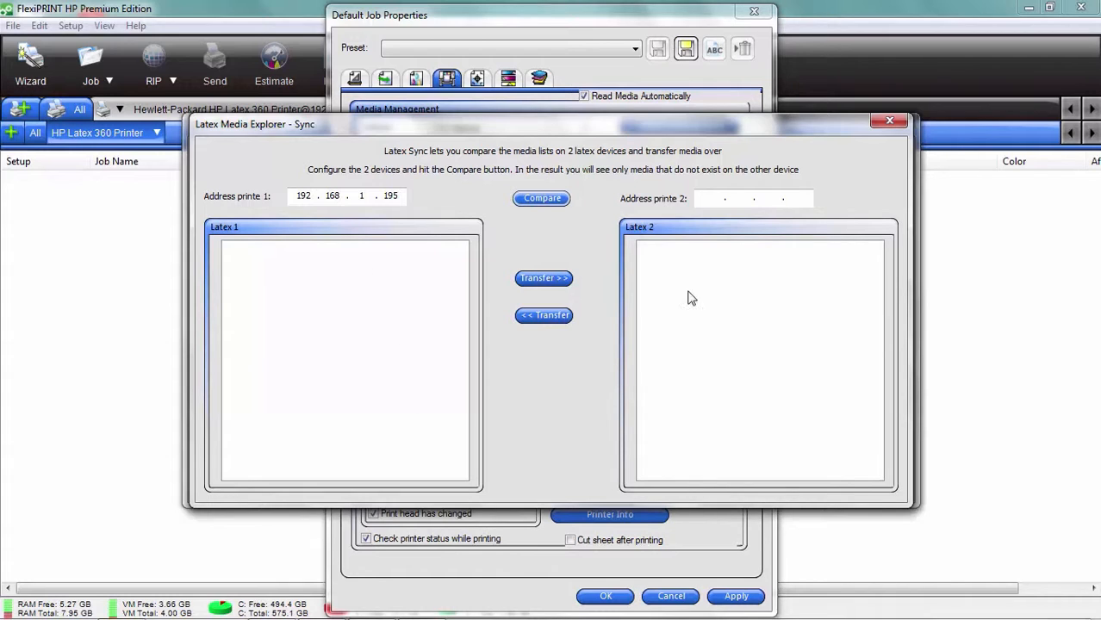
mouse_move(541, 198)
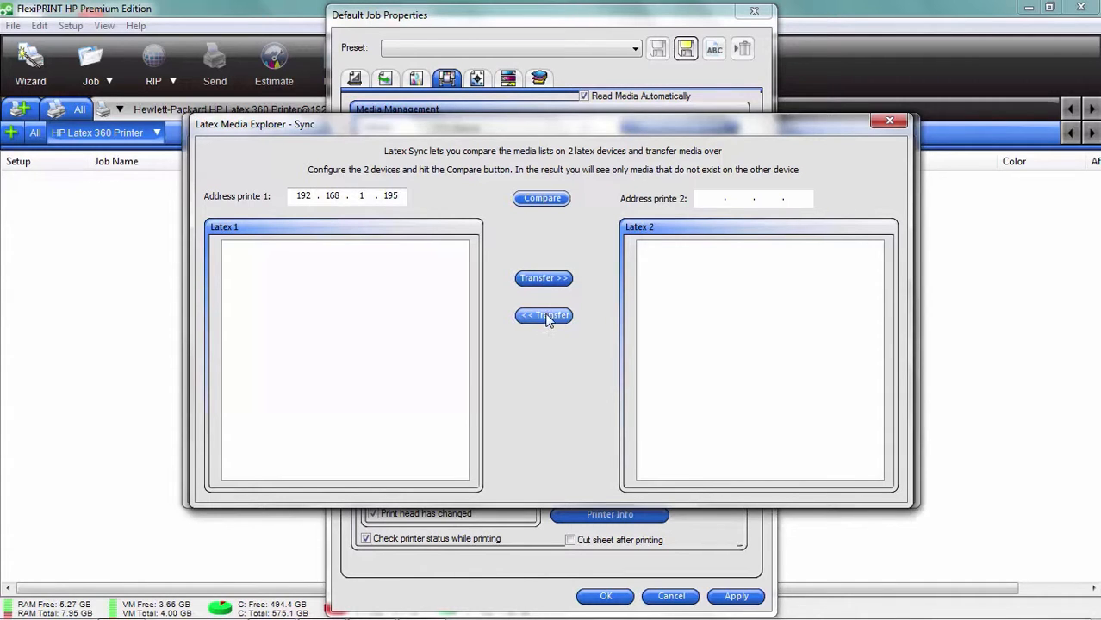
mouse_move(558, 382)
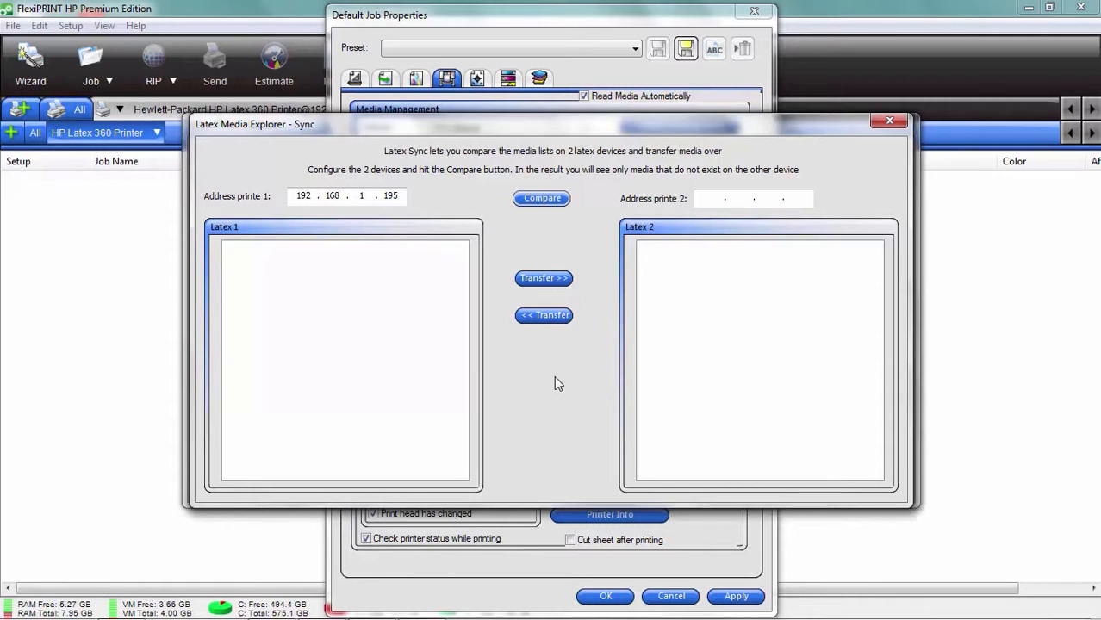